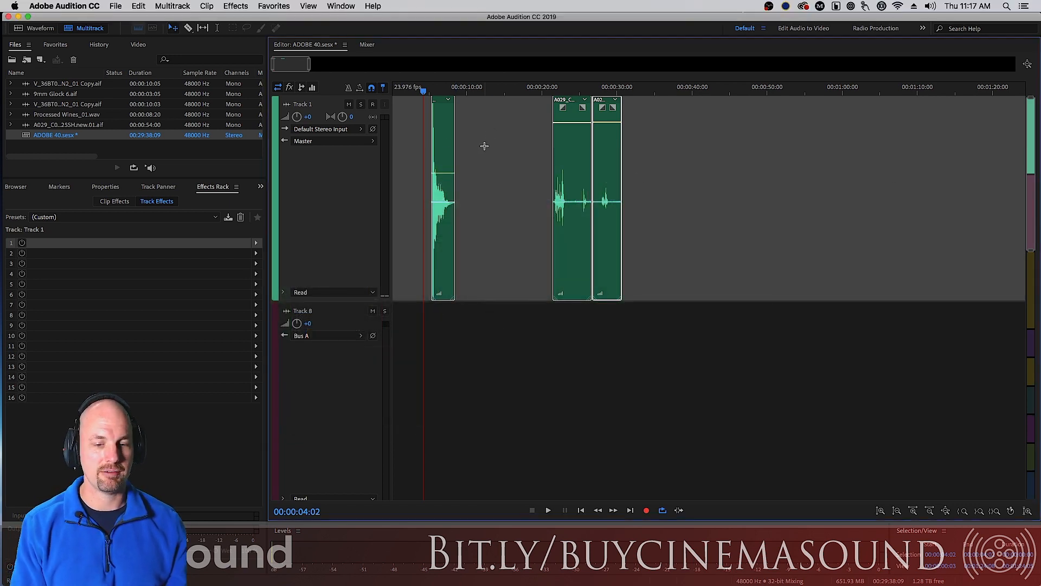
Audition the gunshot clip and select the first dialogue clip on Track 1
{"action": "left_click", "coordinate": [547, 509]}
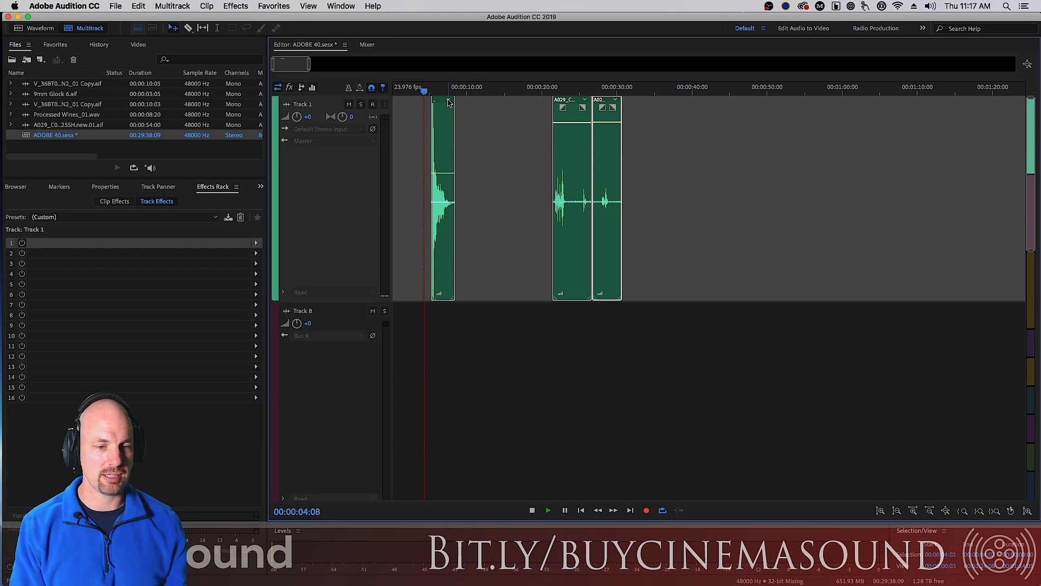
{"action": "left_click", "coordinate": [548, 509]}
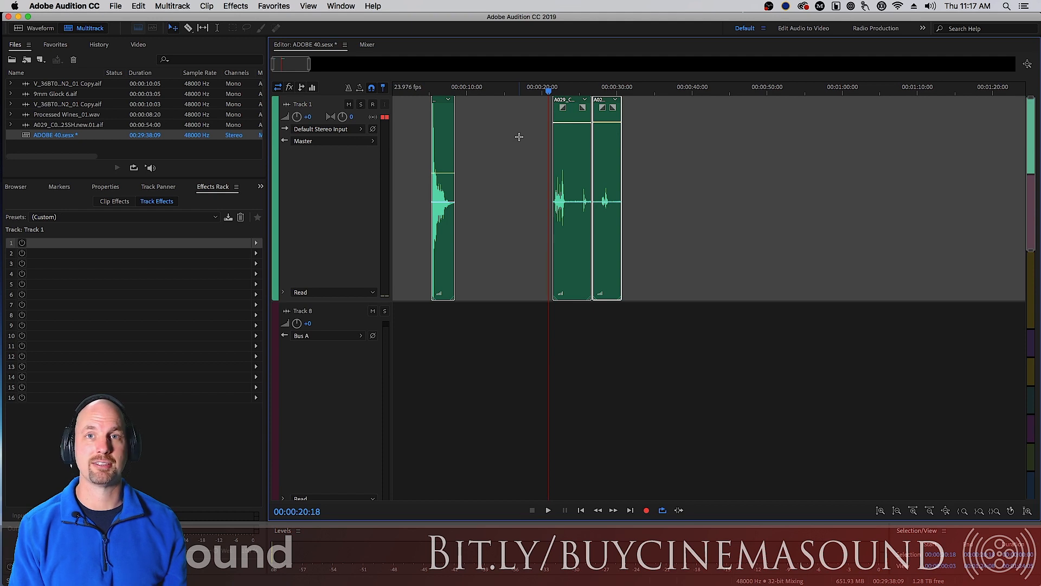
{"action": "mouse_move", "coordinate": [551, 172]}
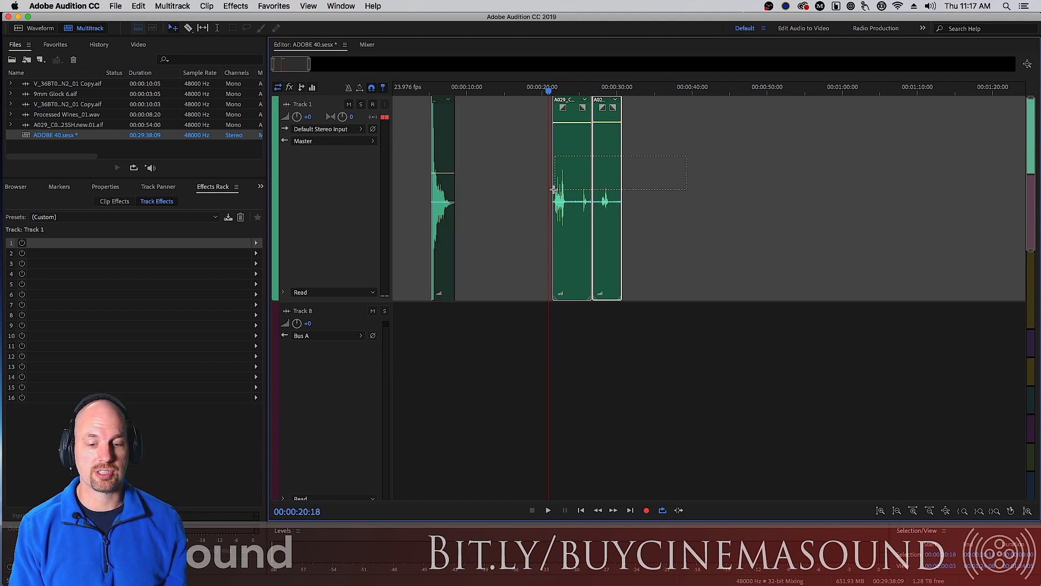
{"action": "left_click", "coordinate": [544, 187]}
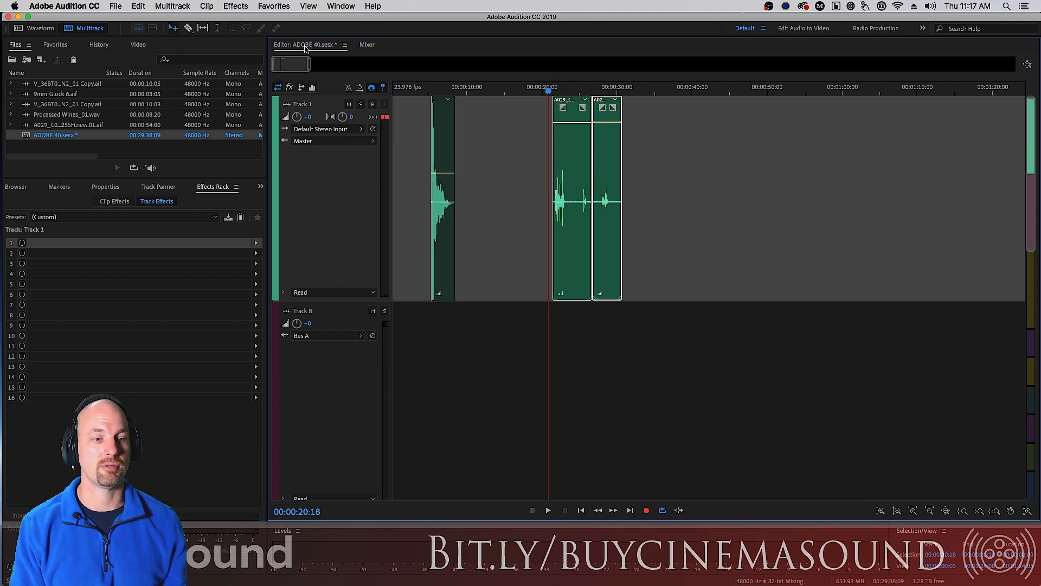
Show Track 1's Track Effects in the Effects Rack and browse slot 1's Amplitude and Compression list
{"action": "left_click", "coordinate": [249, 6]}
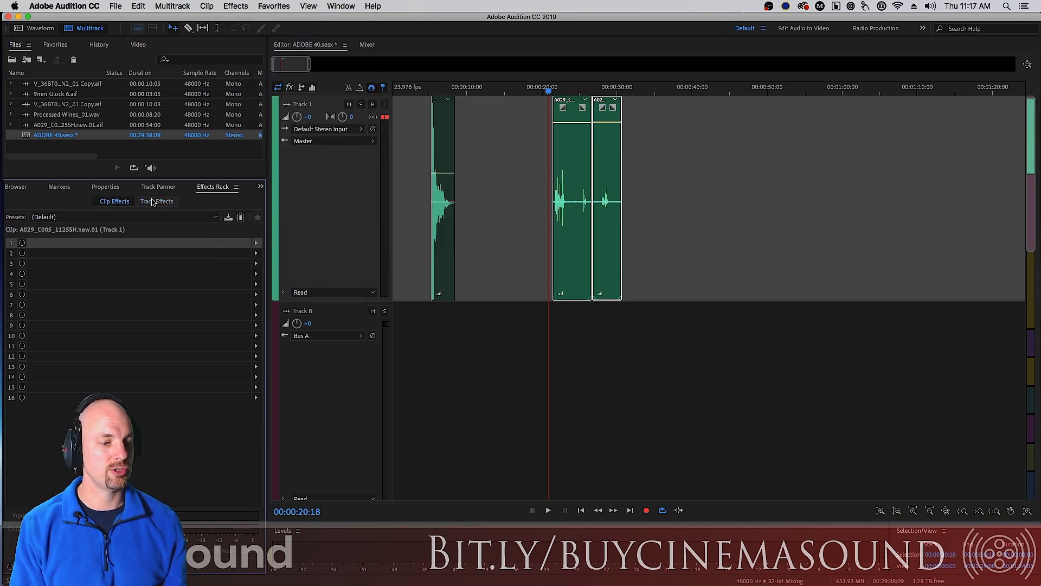
{"action": "left_click", "coordinate": [114, 202]}
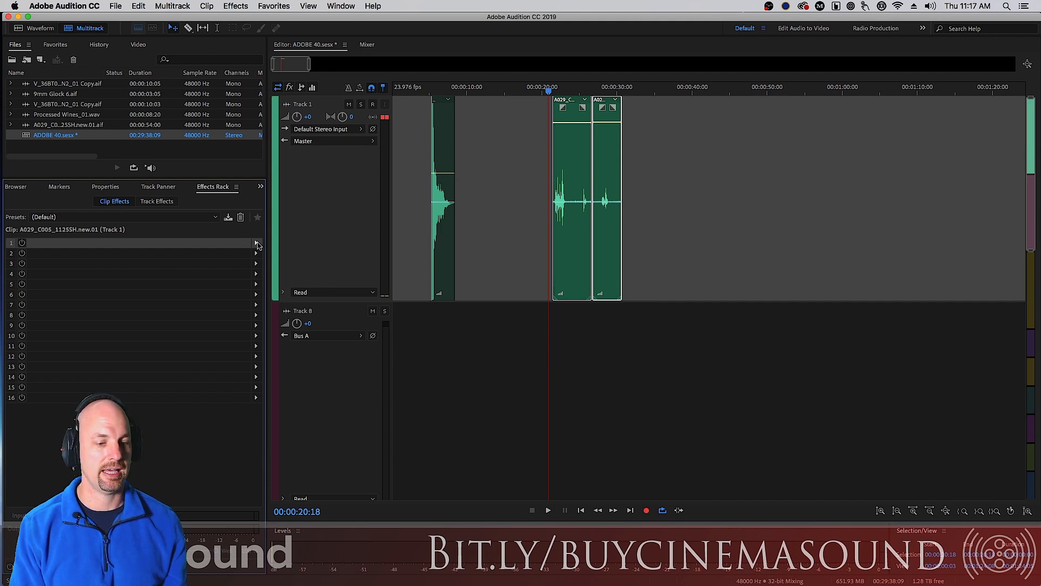
{"action": "left_click", "coordinate": [256, 243]}
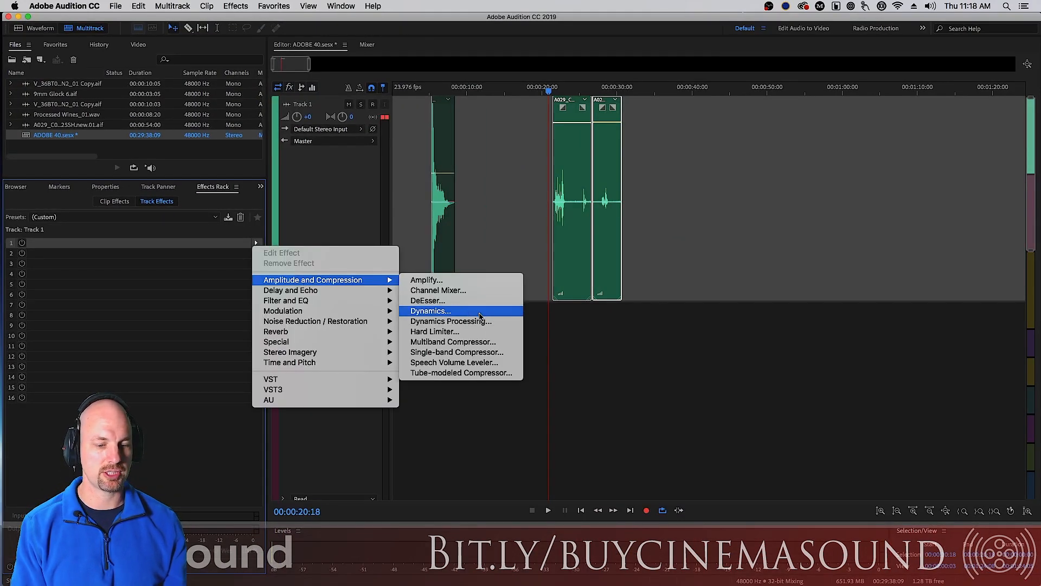
Insert a Single-band Compressor in Track 1's first slot and move its window off the clips
{"action": "left_click", "coordinate": [457, 352]}
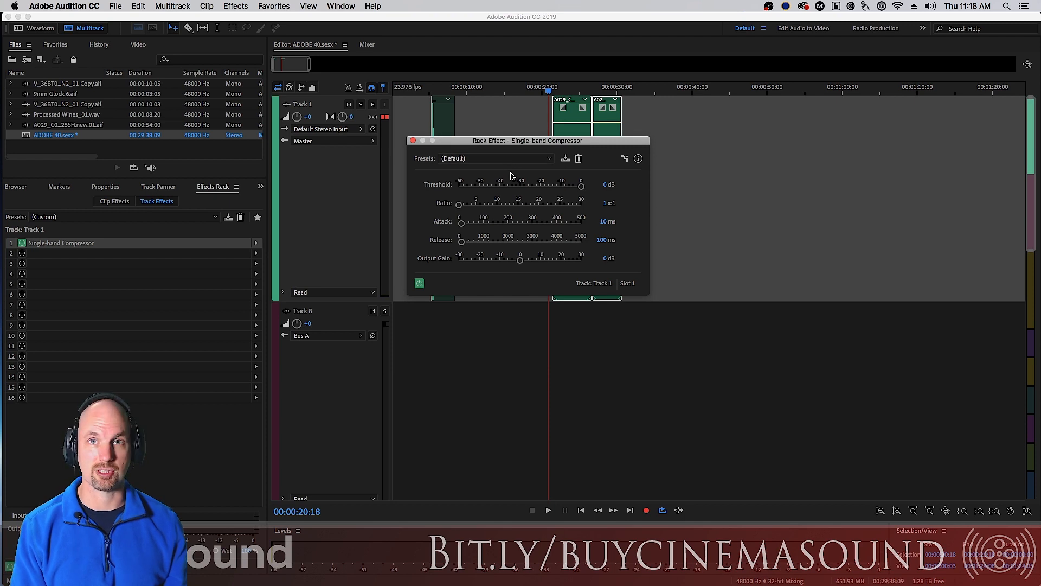
{"action": "mouse_move", "coordinate": [527, 149]}
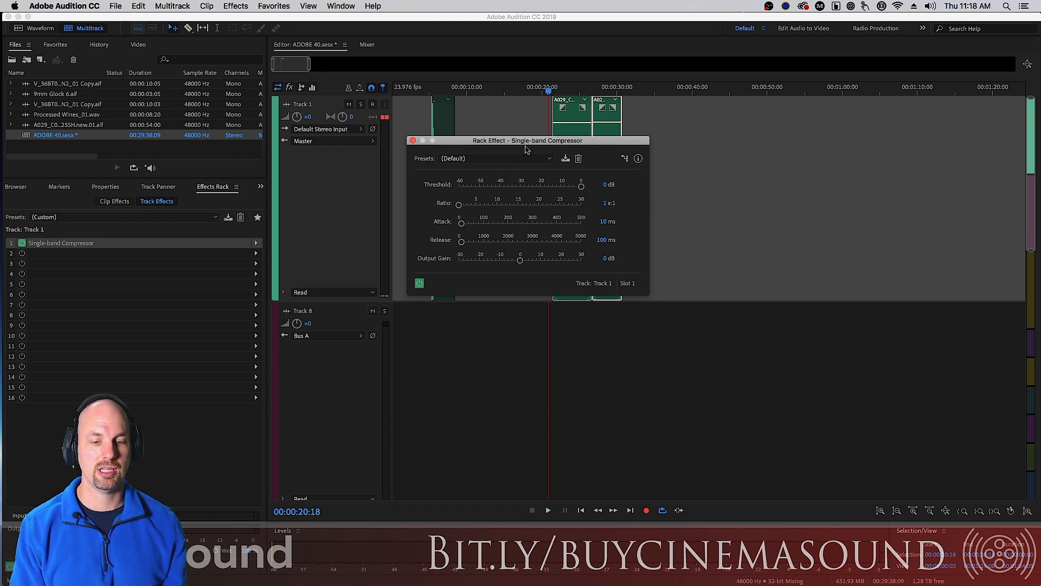
{"action": "left_click_drag", "start_coordinate": [527, 140], "coordinate": [753, 120]}
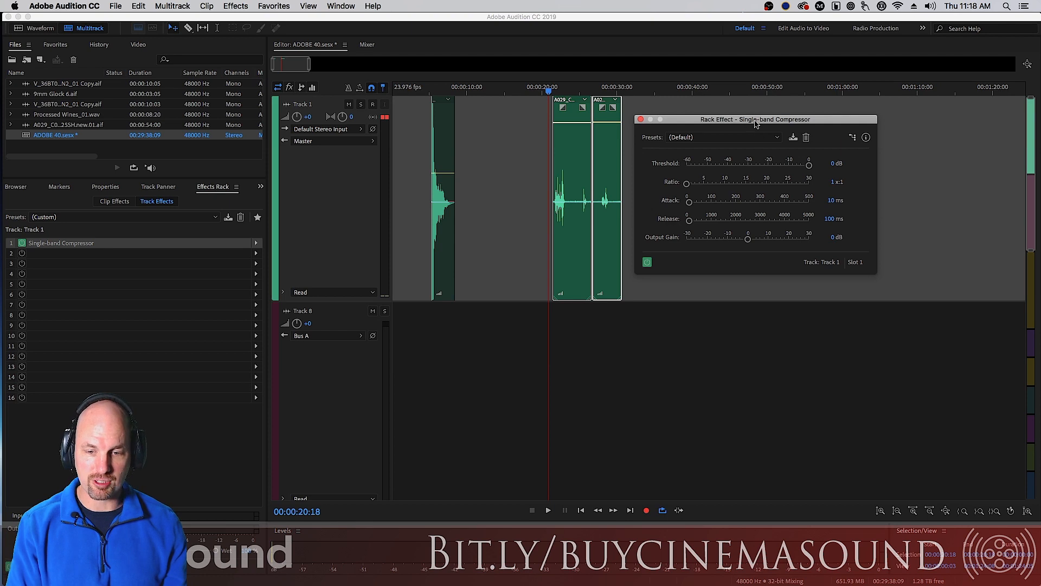
Lower the compressor threshold to -16.5 dB and toggle bypass to compare the sound
{"action": "left_click_drag", "start_coordinate": [755, 119], "coordinate": [754, 113]}
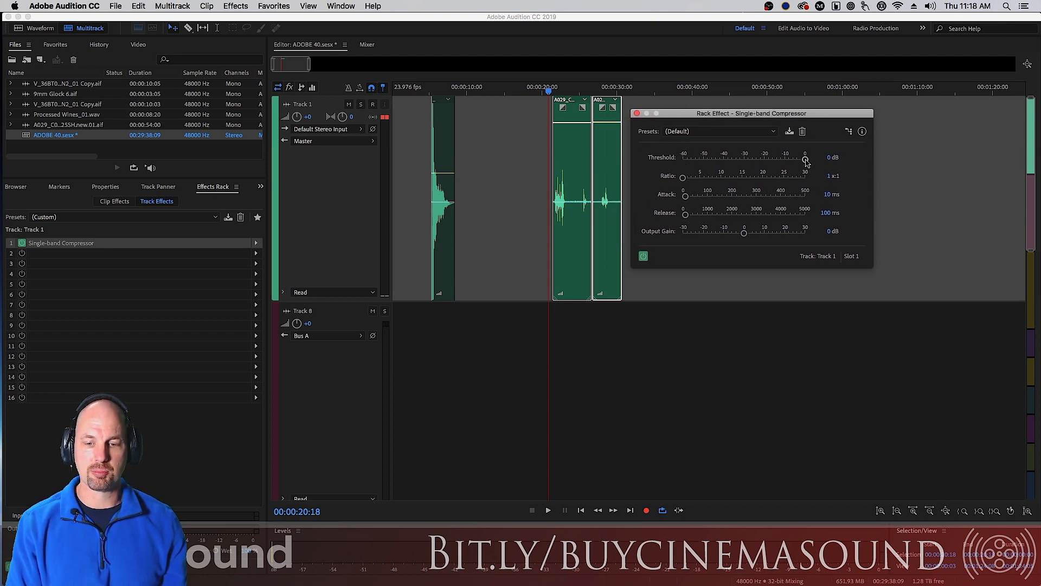
{"action": "left_click_drag", "start_coordinate": [806, 158], "coordinate": [770, 159]}
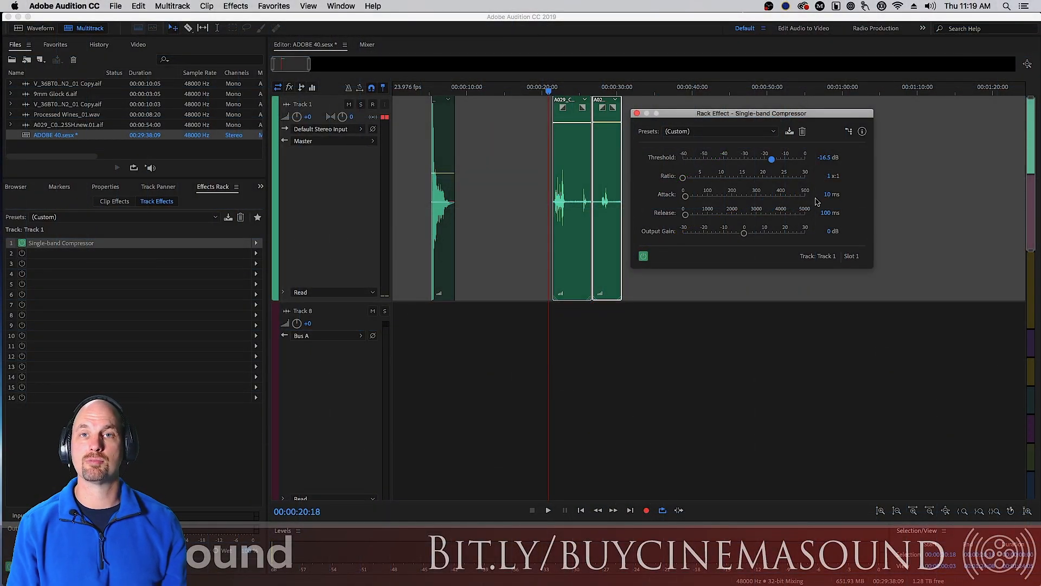
{"action": "mouse_move", "coordinate": [807, 203]}
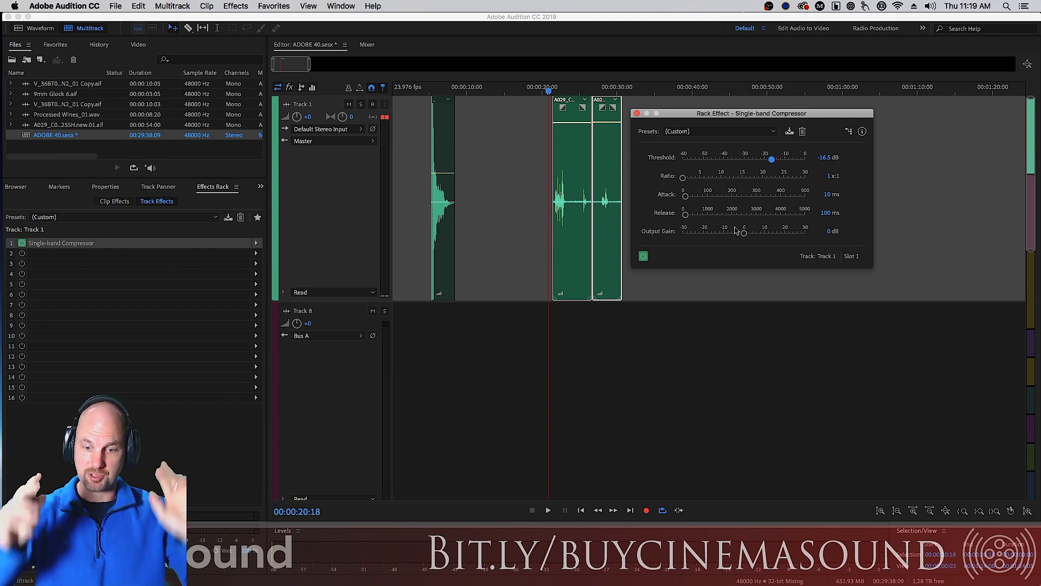
{"action": "left_click", "coordinate": [642, 256]}
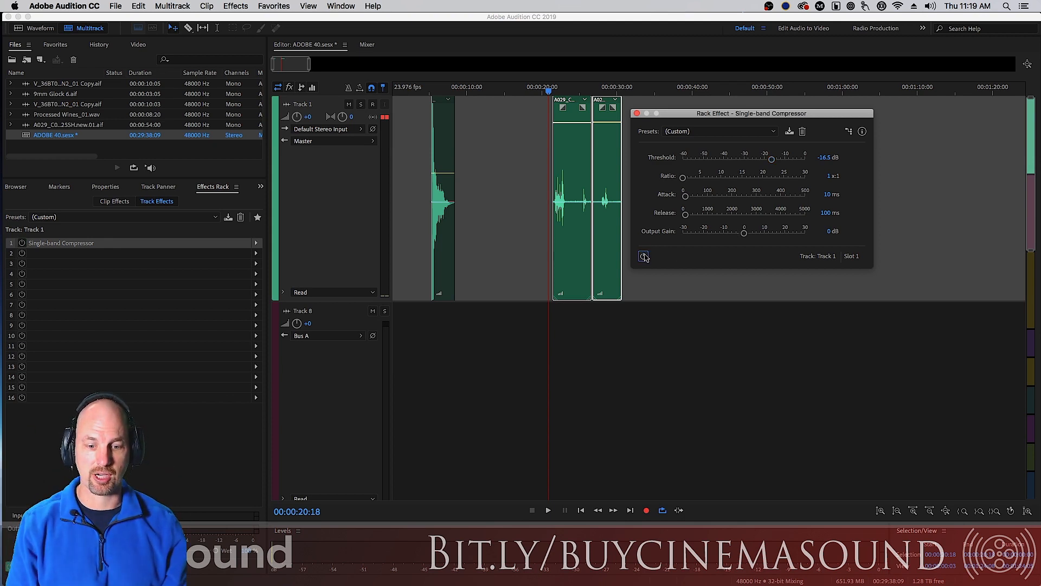
{"action": "left_click", "coordinate": [643, 256]}
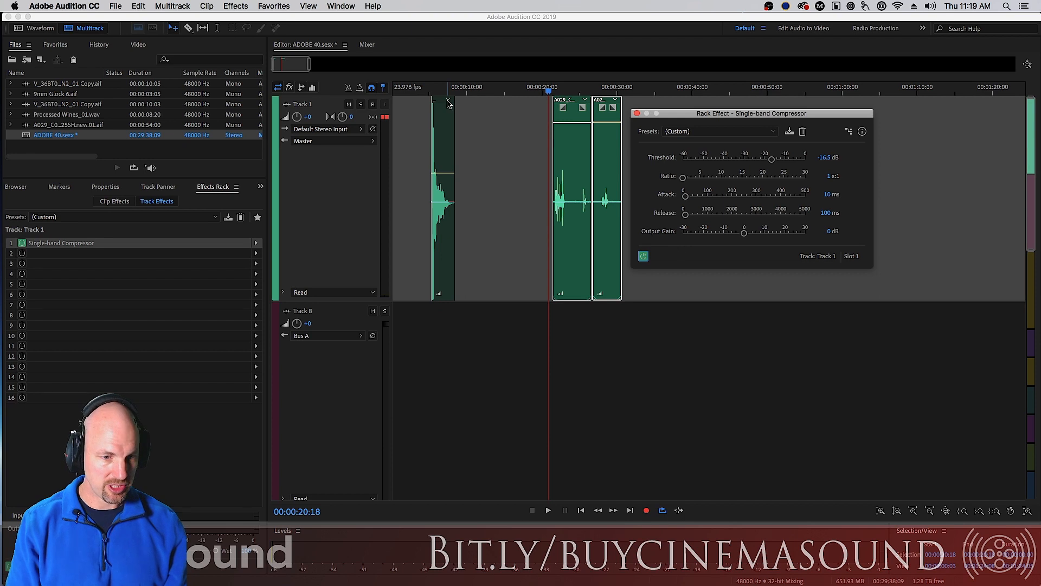
Audition the gunshot, then set threshold -20.3 dB and release 36.5 ms
{"action": "left_click", "coordinate": [547, 510]}
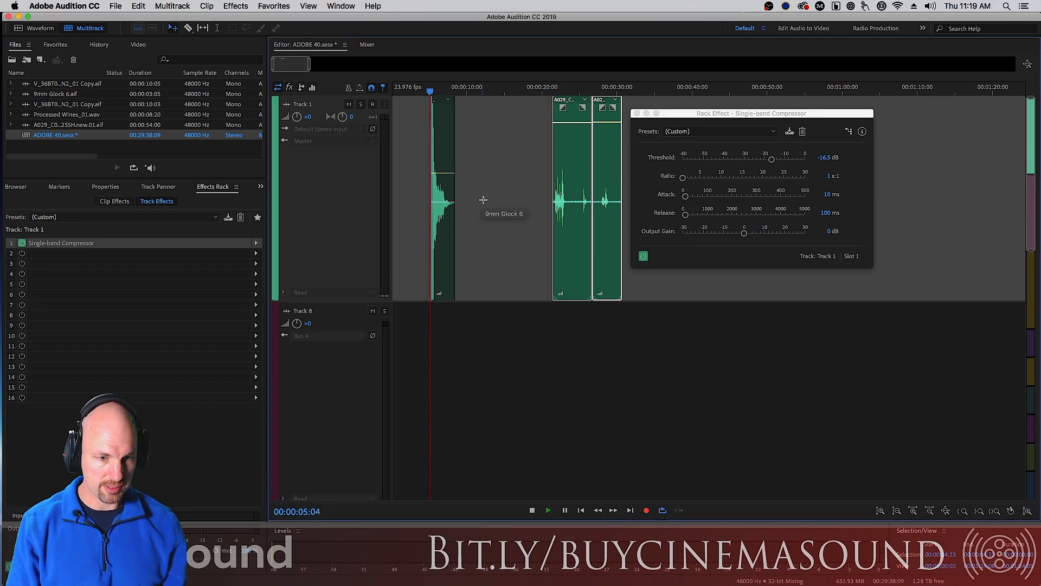
{"action": "left_click", "coordinate": [532, 510]}
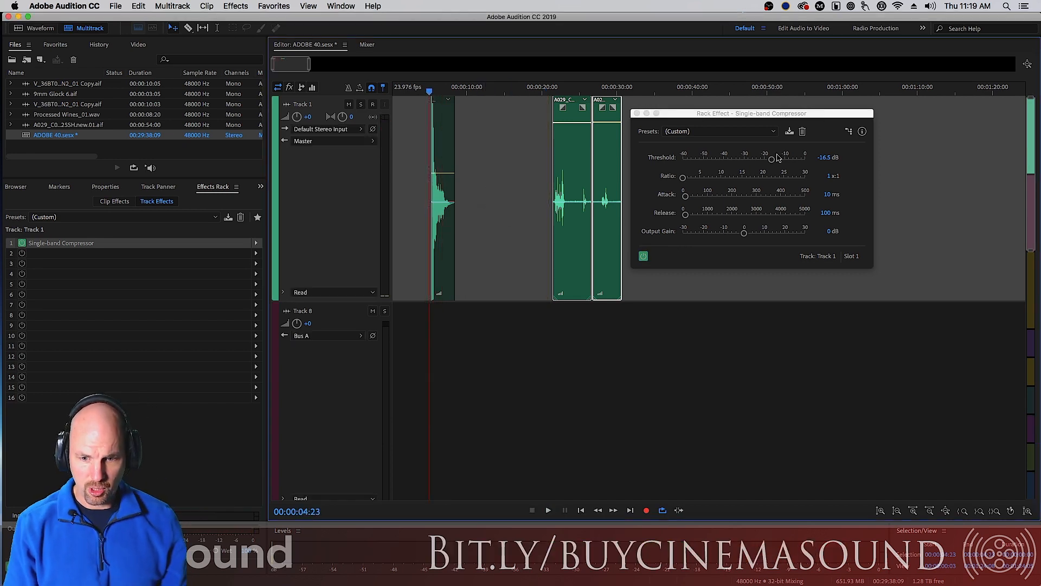
{"action": "left_click_drag", "start_coordinate": [770, 156], "coordinate": [761, 156]}
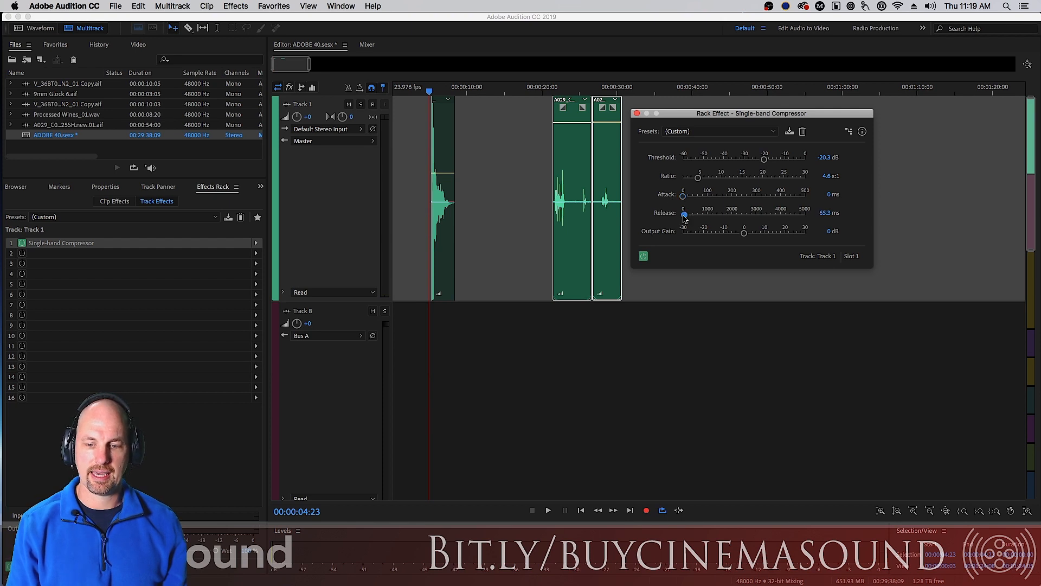
{"action": "left_click_drag", "start_coordinate": [688, 213], "coordinate": [683, 213]}
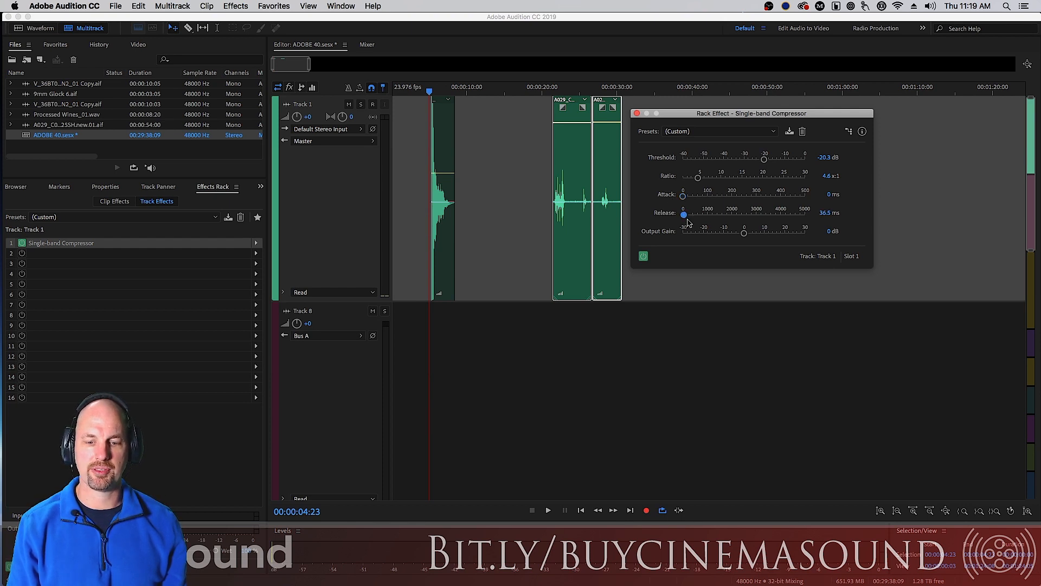
While playing the gunshot, raise the output gain past 5.5 dB toward 8.6 dB
{"action": "left_click", "coordinate": [547, 510]}
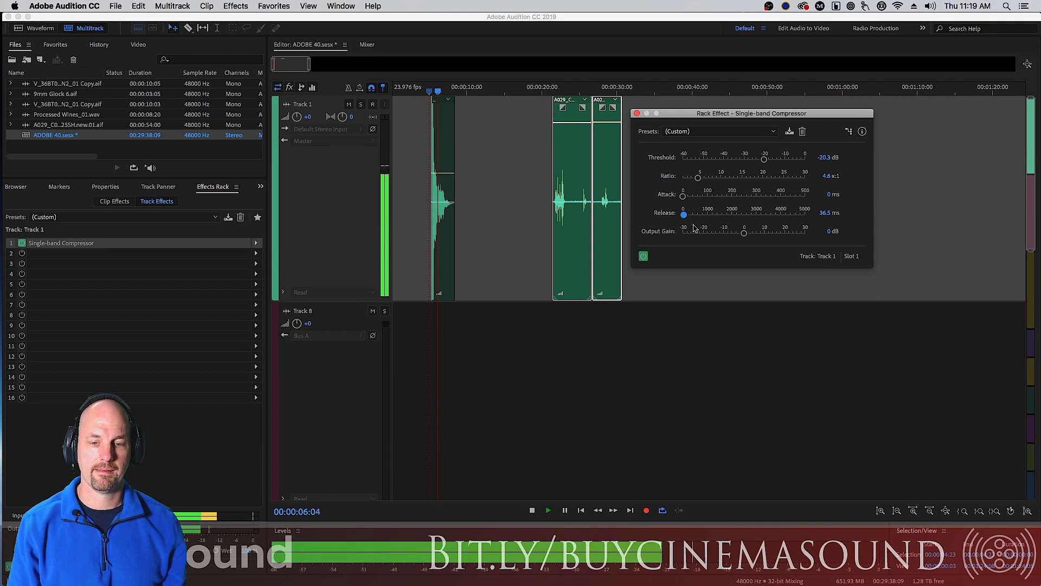
{"action": "left_click_drag", "start_coordinate": [744, 231], "coordinate": [746, 231]}
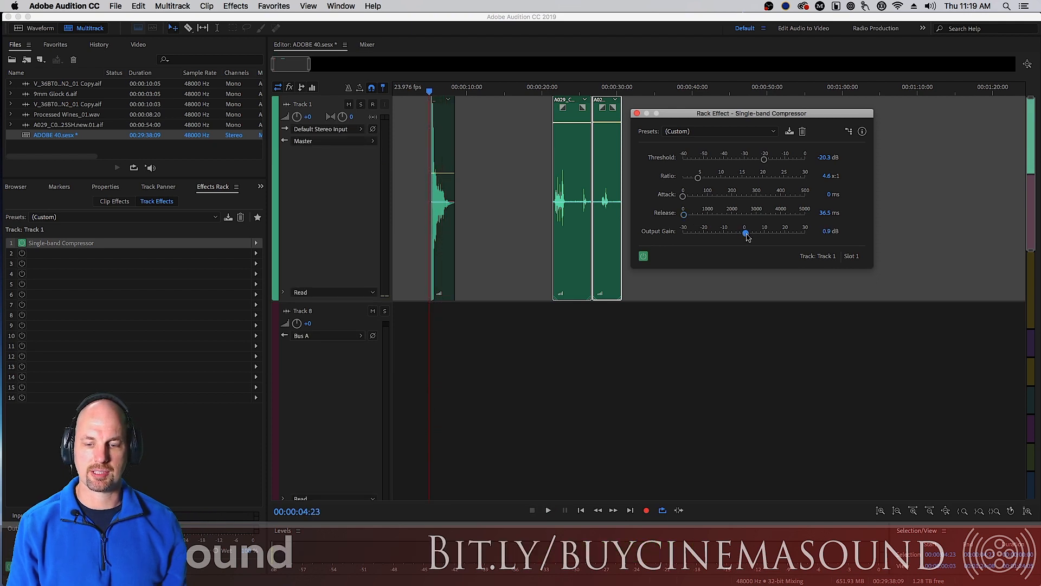
{"action": "left_click_drag", "start_coordinate": [745, 233], "coordinate": [756, 233]}
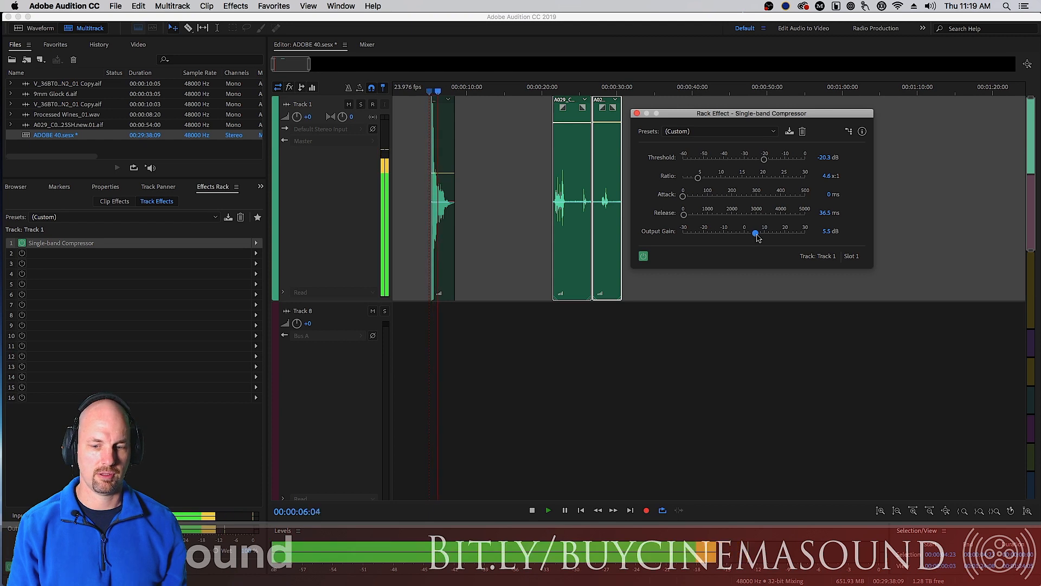
{"action": "left_click_drag", "start_coordinate": [754, 234], "coordinate": [762, 234]}
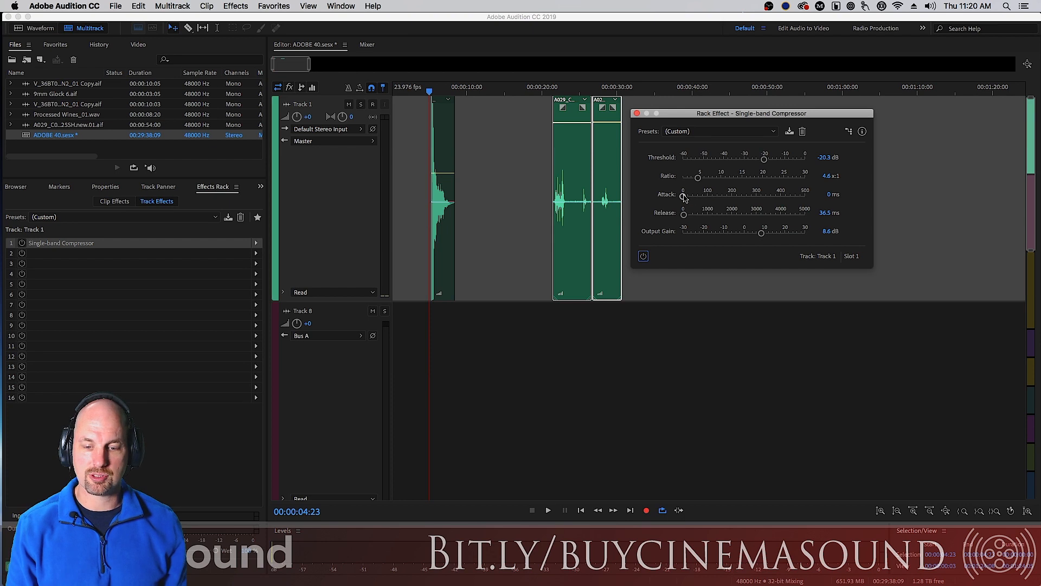
Lengthen the attack through 41 ms to 61.2 ms while auditioning, then bypass to compare
{"action": "left_click_drag", "start_coordinate": [683, 196], "coordinate": [693, 196]}
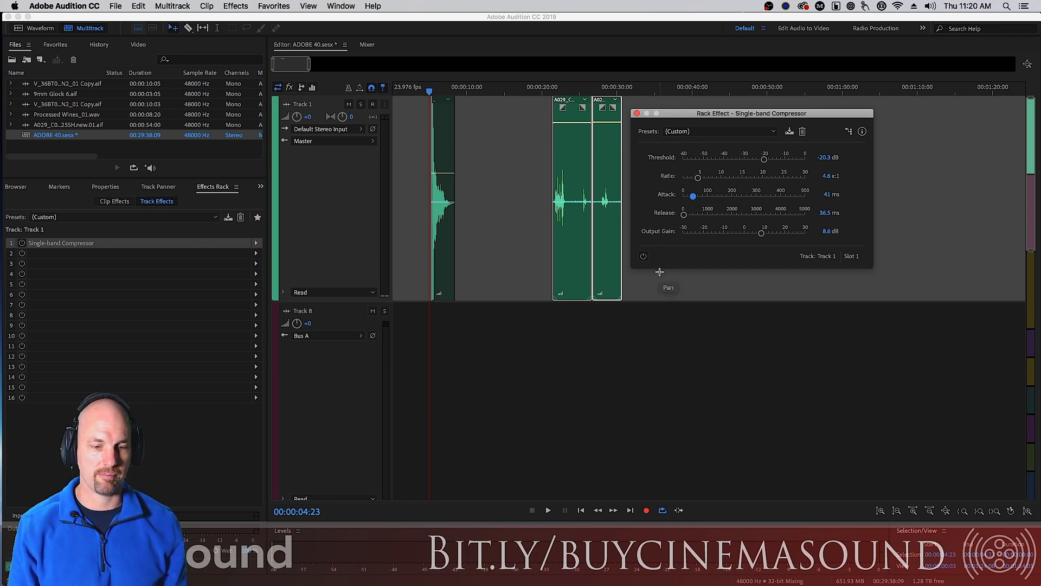
{"action": "mouse_move", "coordinate": [643, 256]}
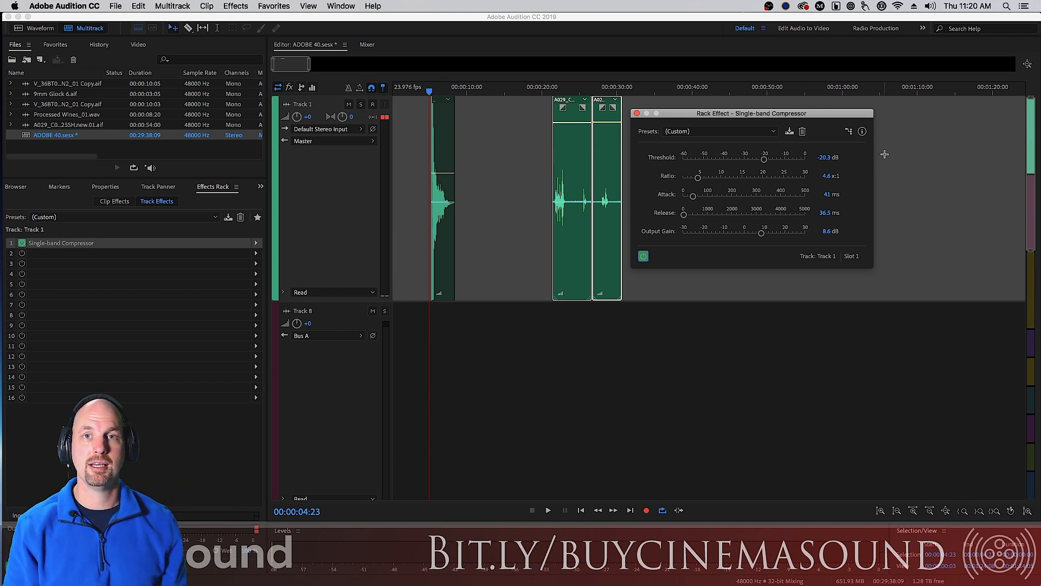
{"action": "left_click", "coordinate": [548, 509]}
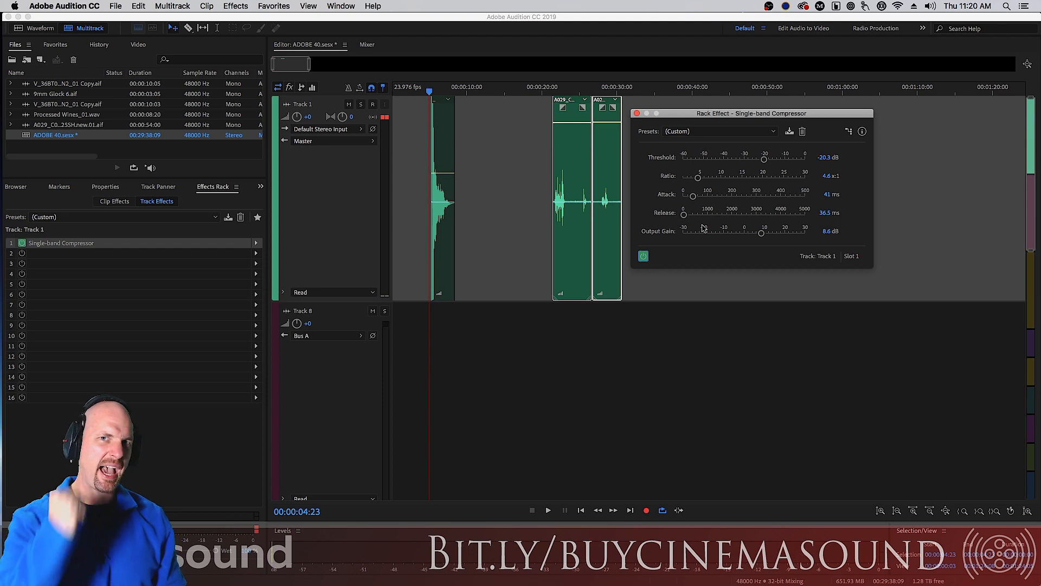
{"action": "left_click", "coordinate": [549, 509]}
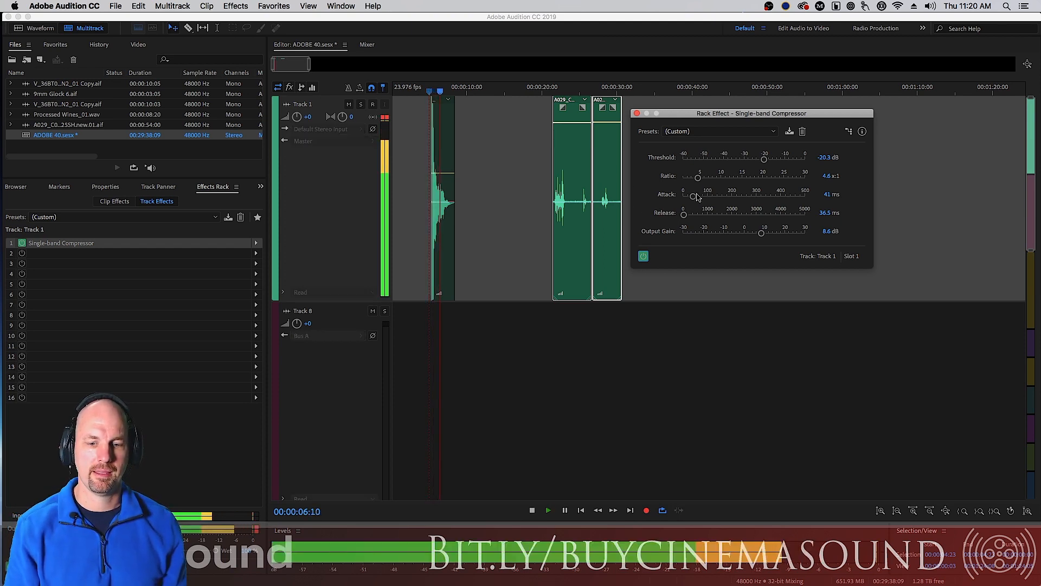
{"action": "left_click_drag", "start_coordinate": [694, 196], "coordinate": [697, 196]}
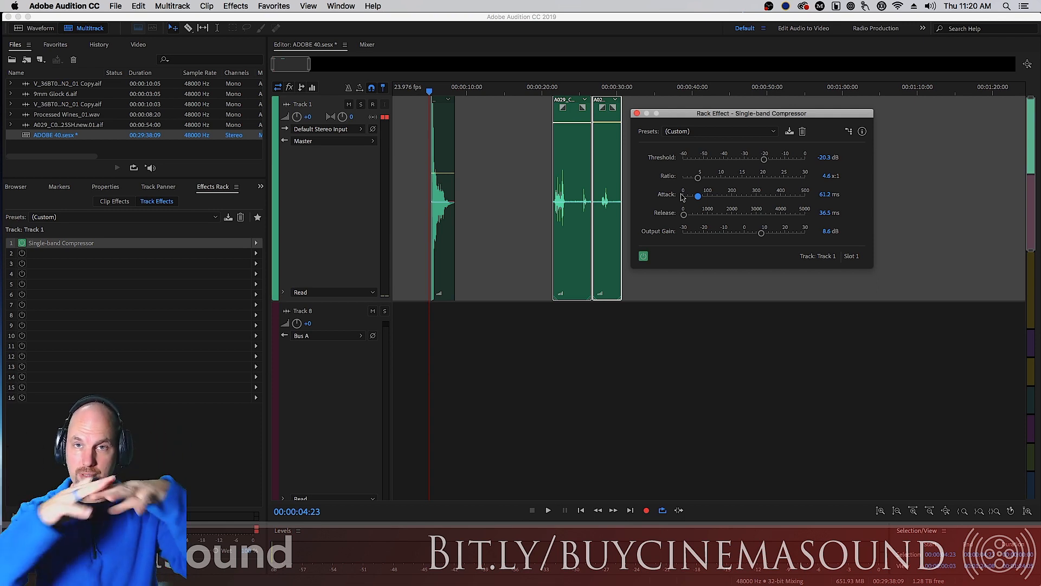
{"action": "left_click", "coordinate": [548, 510]}
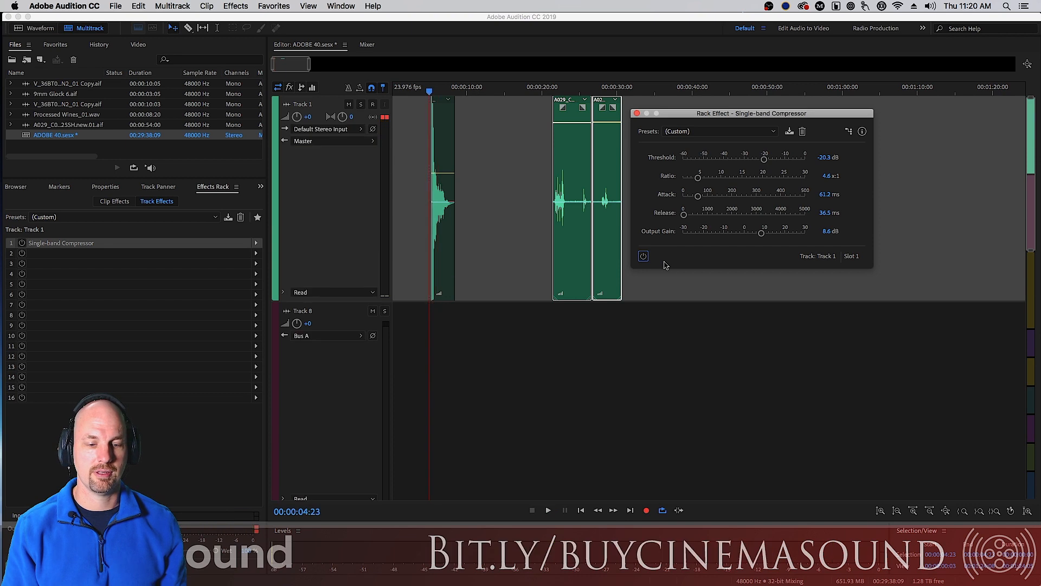
Re-enable the compressor with threshold -15.5 dB and output gain about 7.8 dB
{"action": "left_click", "coordinate": [548, 510]}
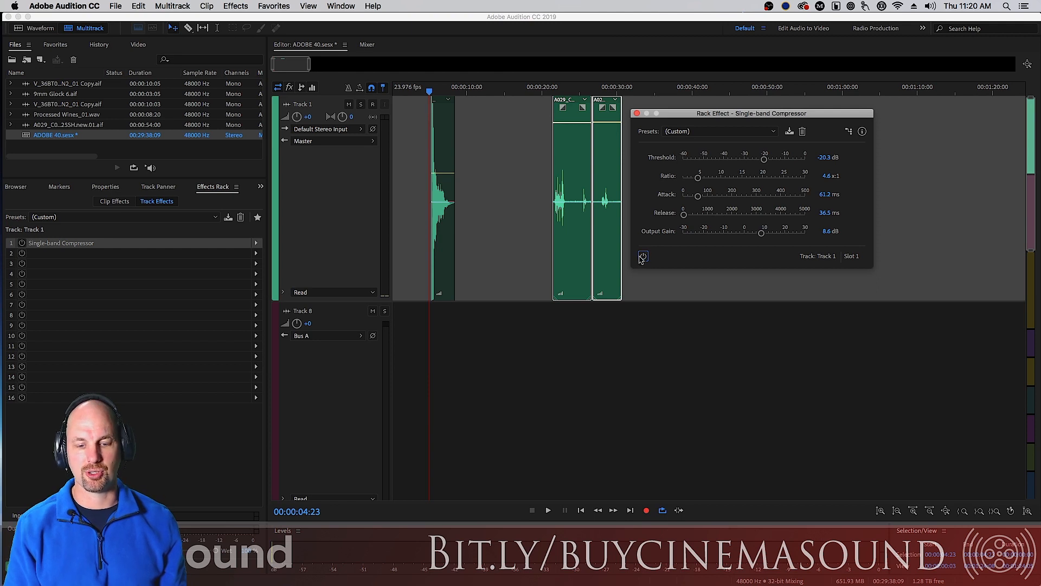
{"action": "left_click_drag", "start_coordinate": [763, 159], "coordinate": [732, 159]}
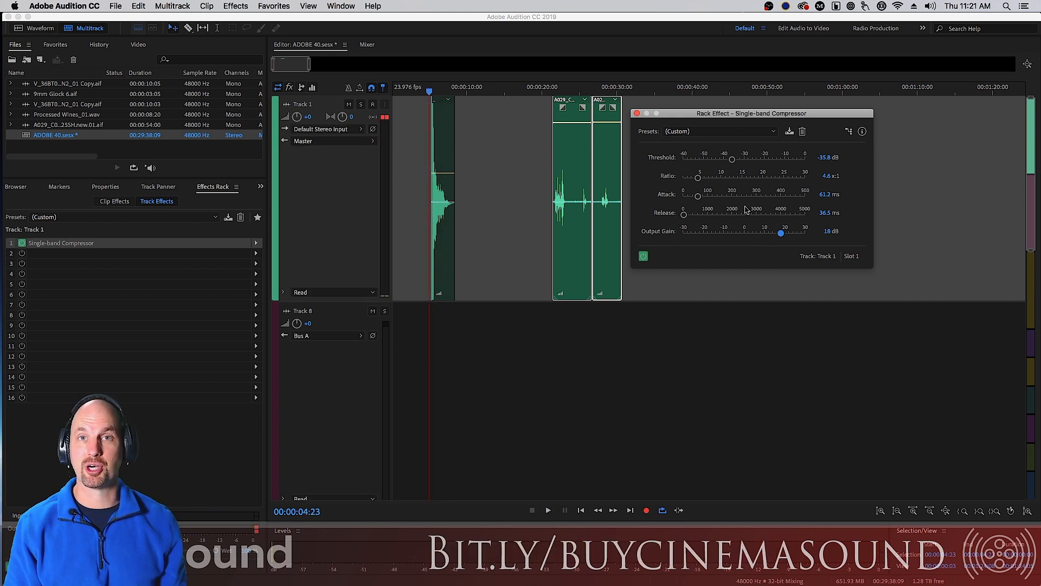
{"action": "left_click", "coordinate": [548, 510]}
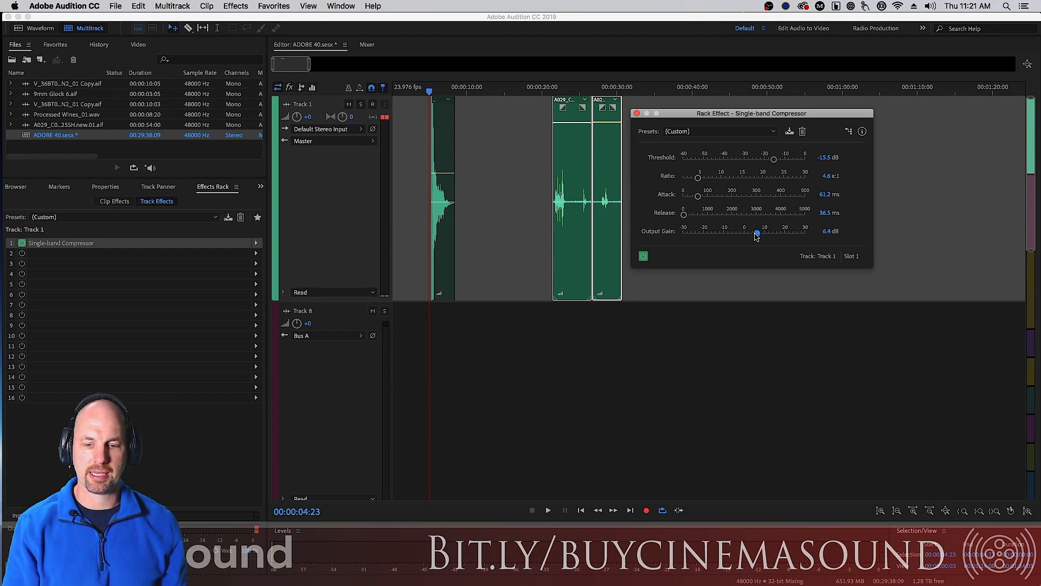
{"action": "left_click_drag", "start_coordinate": [756, 234], "coordinate": [760, 234]}
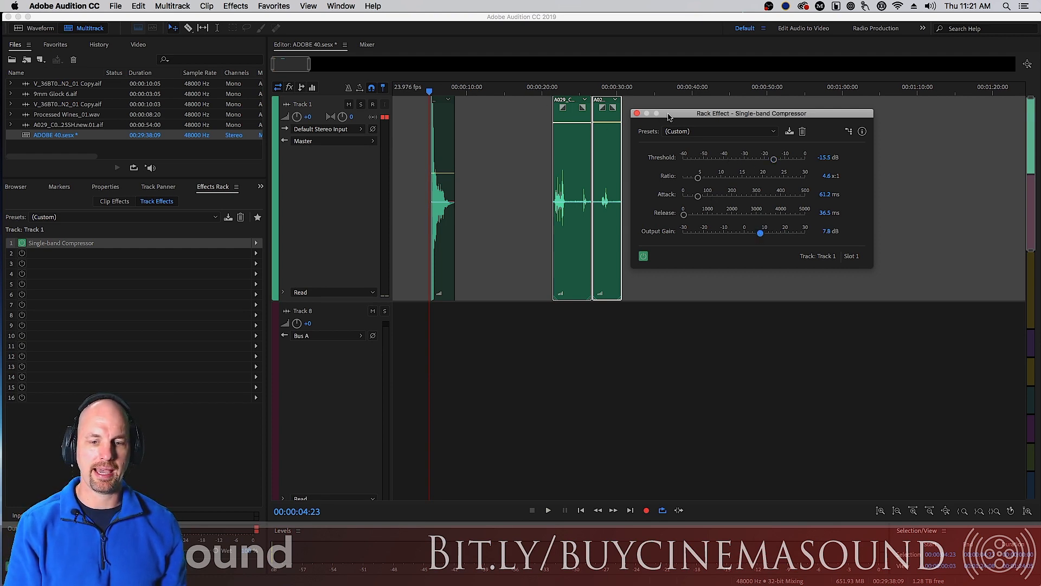
{"action": "left_click_drag", "start_coordinate": [669, 113], "coordinate": [707, 115]}
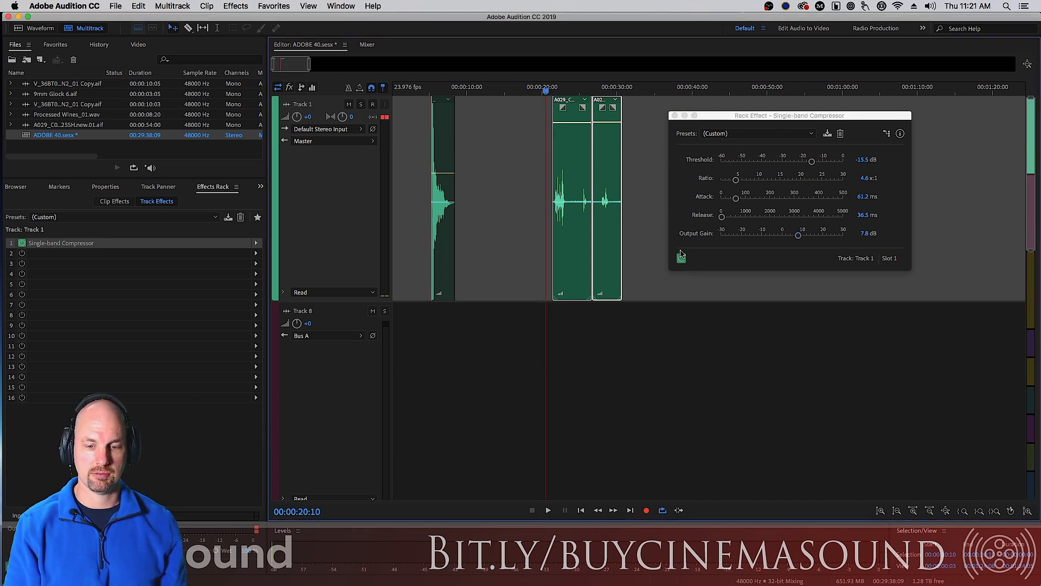
Bypass the compressor to hear the dialogue clips dry for comparison
{"action": "left_click", "coordinate": [548, 510]}
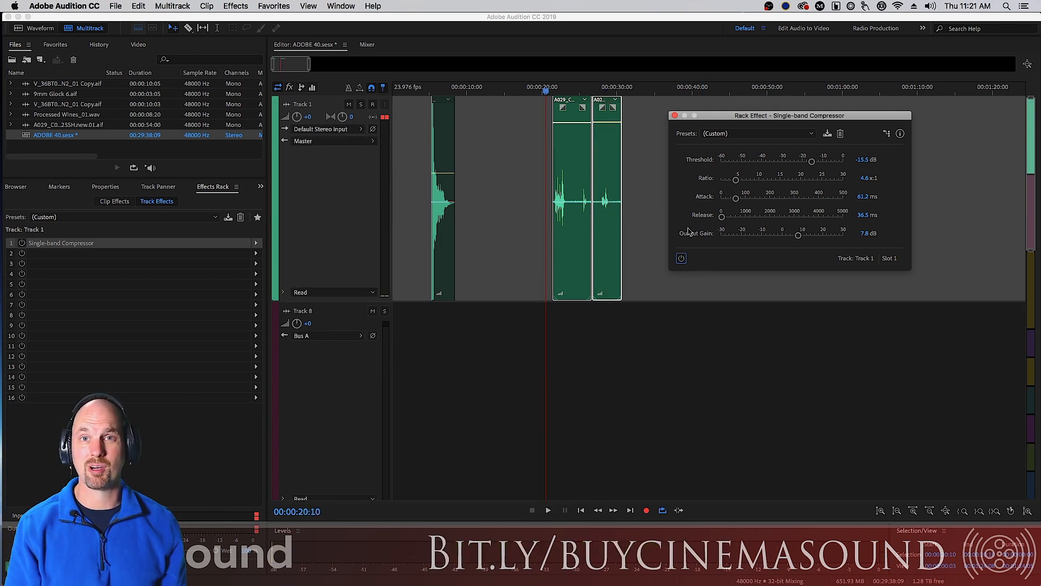
{"action": "mouse_move", "coordinate": [617, 200]}
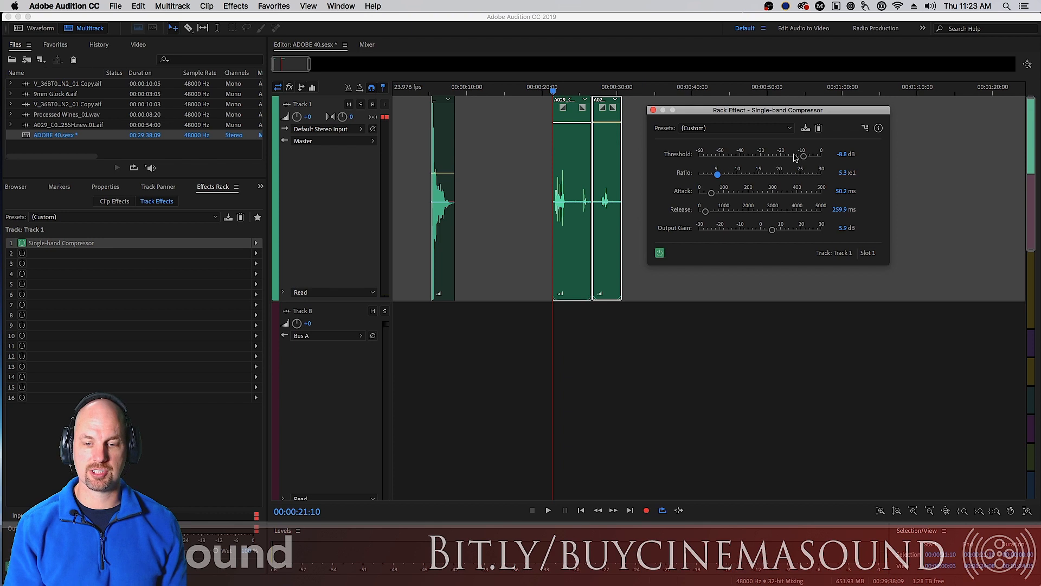
Lower the threshold to -24.9 dB, bypass, and cue playback near 24 seconds
{"action": "left_click_drag", "start_coordinate": [803, 156], "coordinate": [771, 156]}
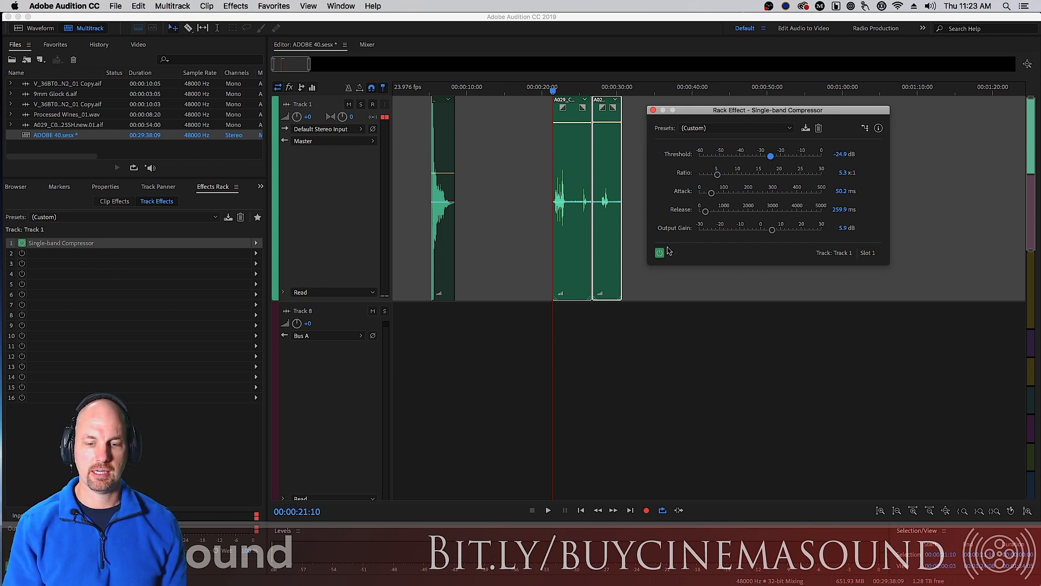
{"action": "left_click", "coordinate": [548, 510]}
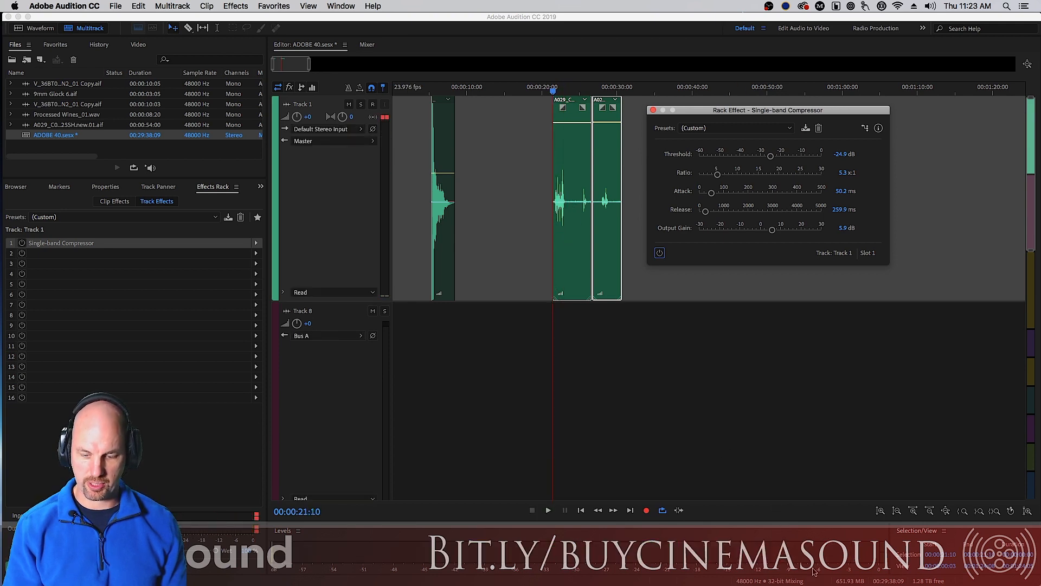
{"action": "mouse_move", "coordinate": [577, 81]}
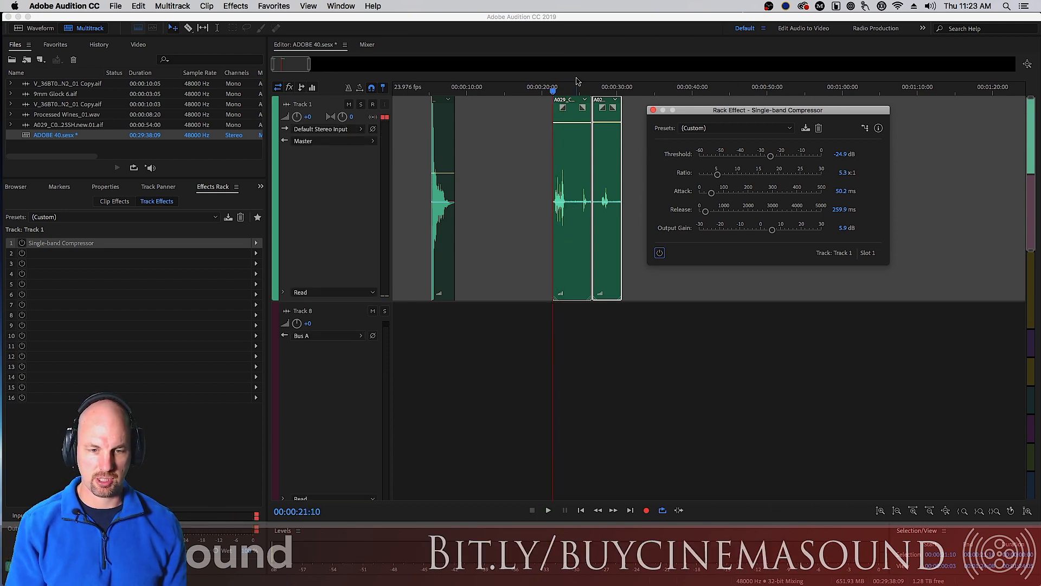
{"action": "left_click", "coordinate": [548, 509]}
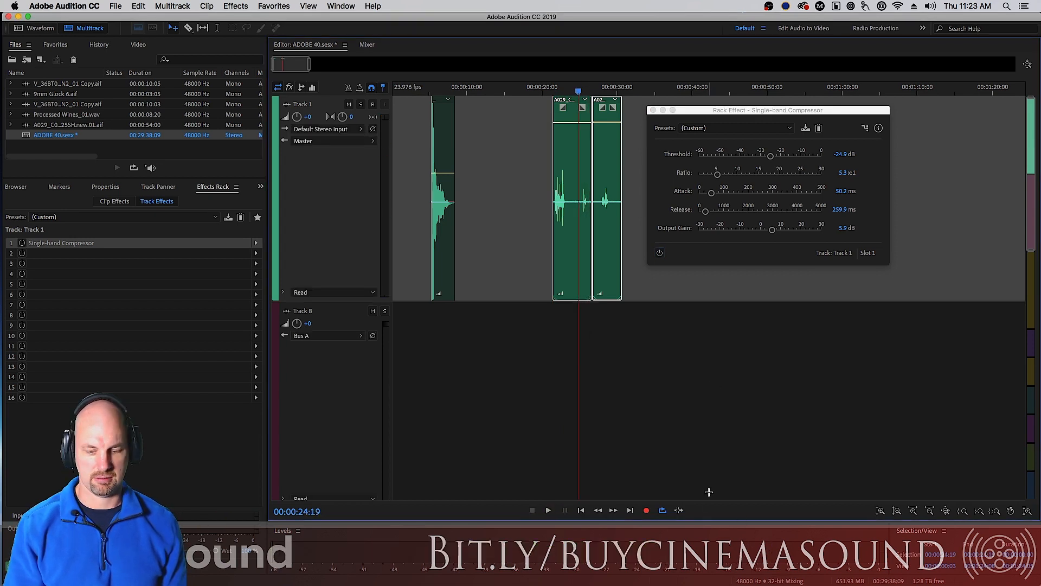
{"action": "mouse_move", "coordinate": [718, 174]}
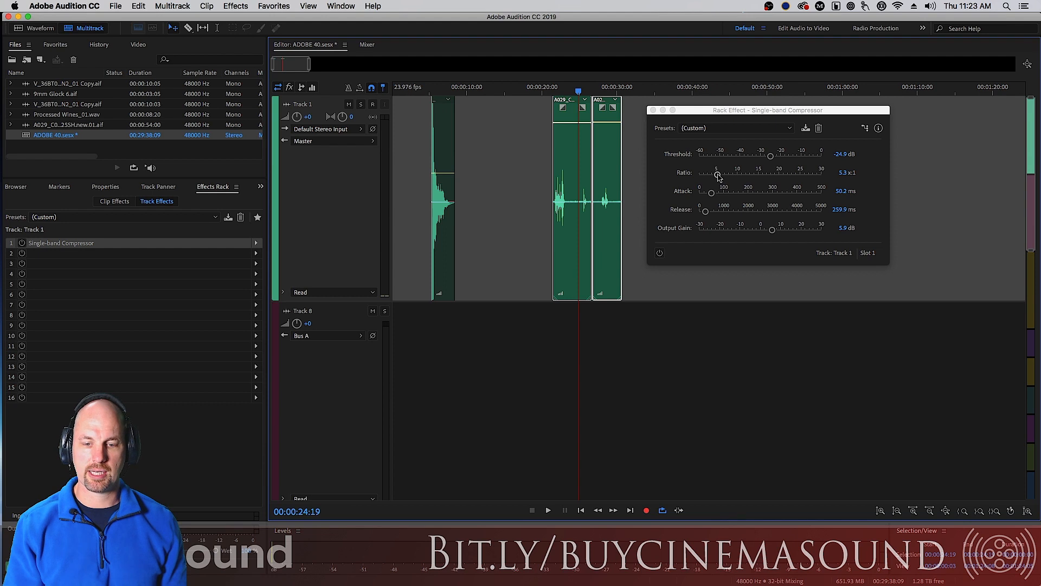
Reduce the ratio to 3.4:1, shorten the attack and set release to 75 ms
{"action": "left_click_drag", "start_coordinate": [717, 174], "coordinate": [710, 174]}
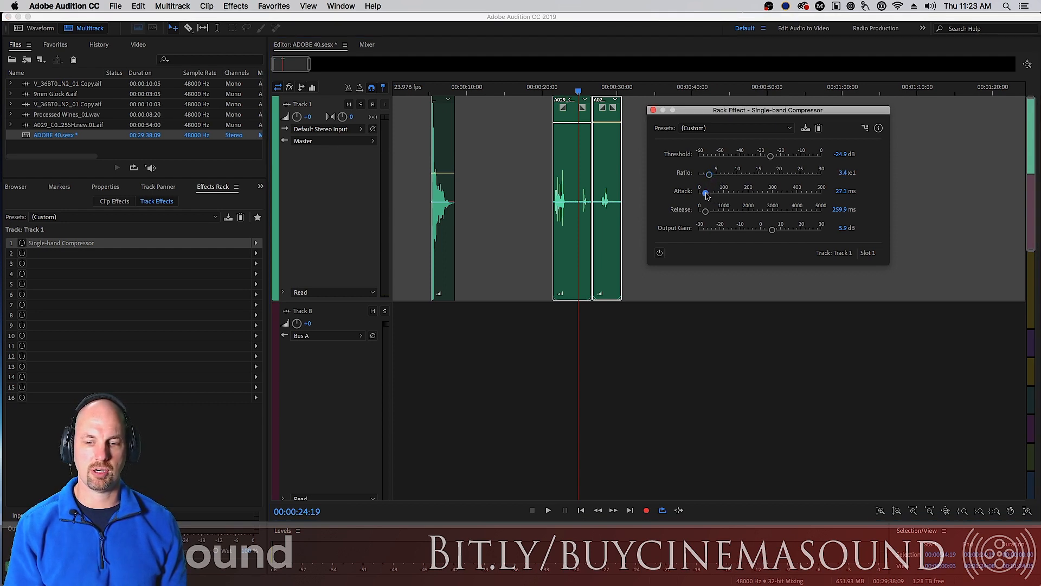
{"action": "left_click_drag", "start_coordinate": [707, 193], "coordinate": [703, 193]}
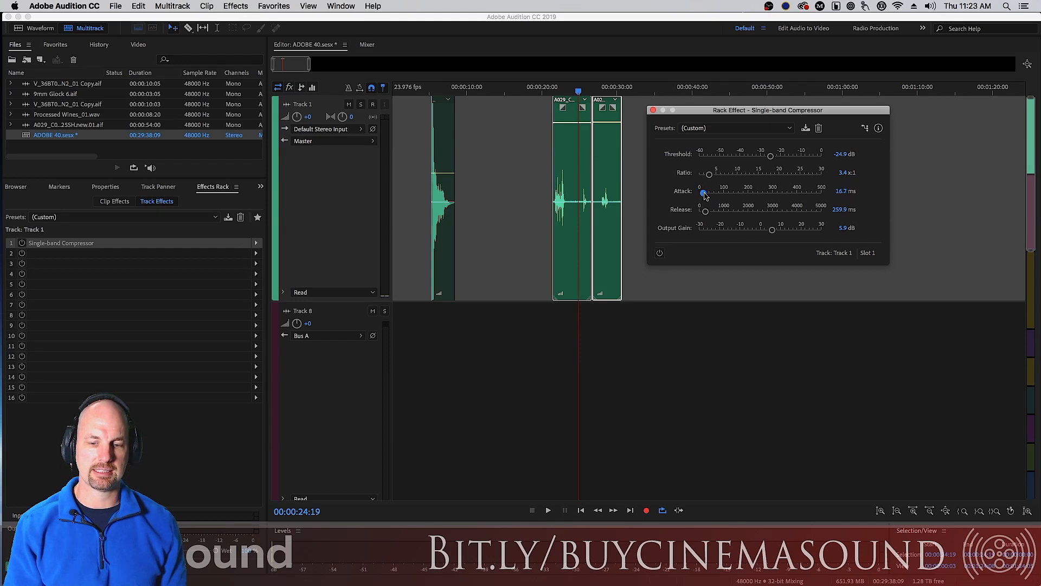
{"action": "left_click_drag", "start_coordinate": [703, 193], "coordinate": [705, 193]}
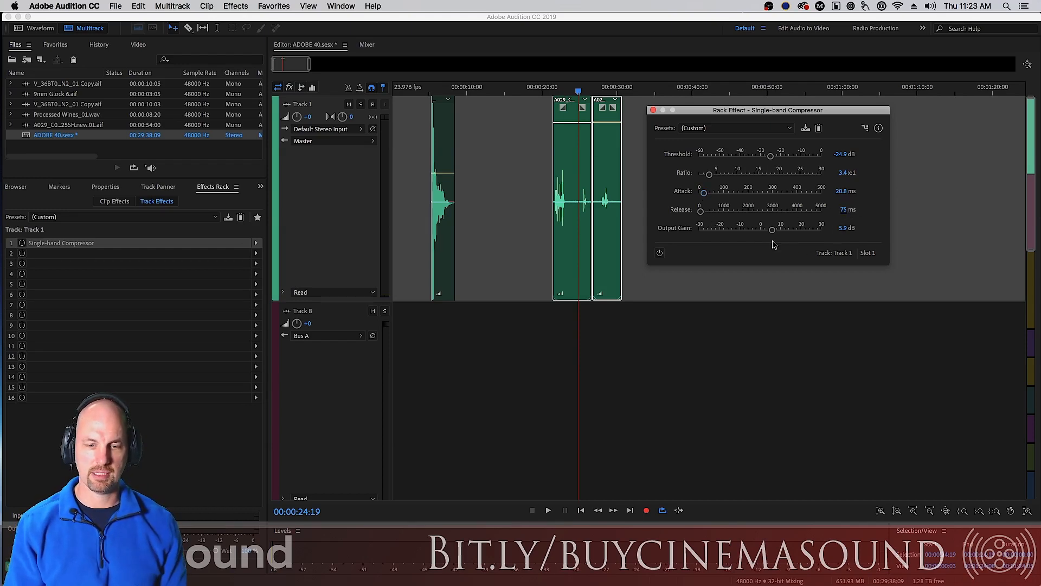
Switch the compressor back on and raise its output gain to 11.4 dB while auditioning
{"action": "left_click", "coordinate": [659, 254]}
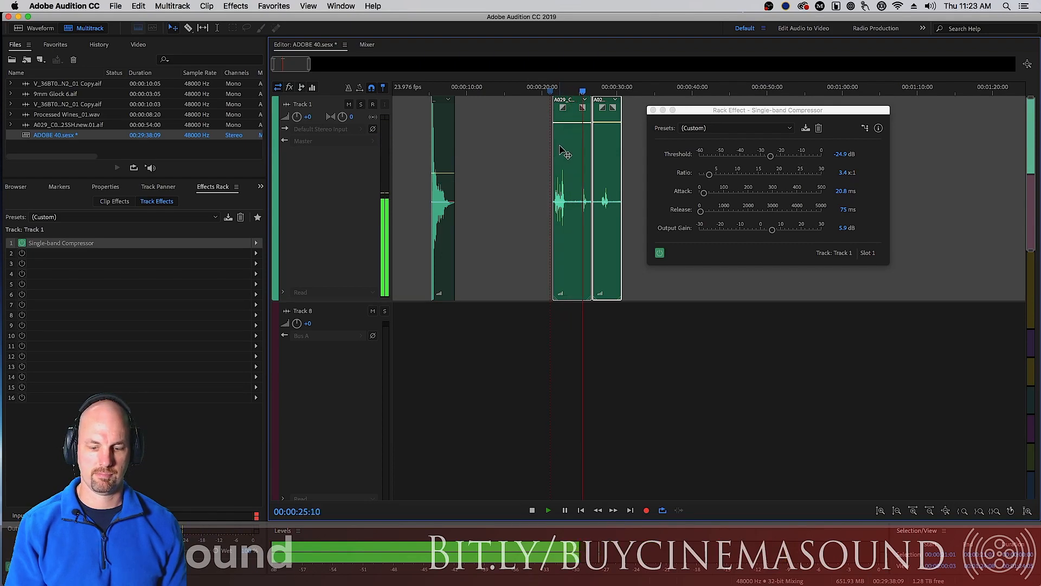
{"action": "left_click_drag", "start_coordinate": [771, 229], "coordinate": [776, 229]}
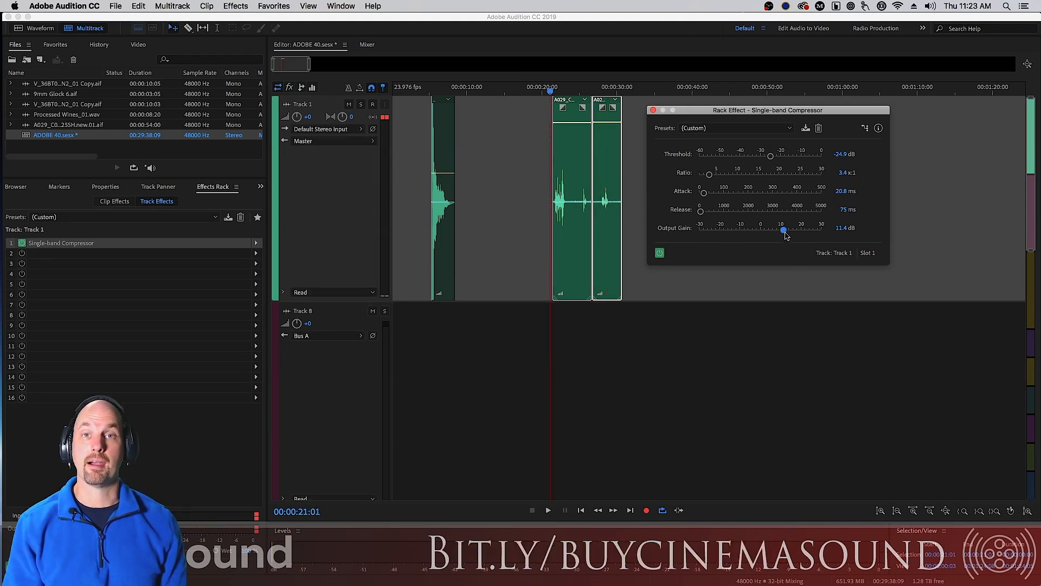
{"action": "left_click", "coordinate": [548, 509]}
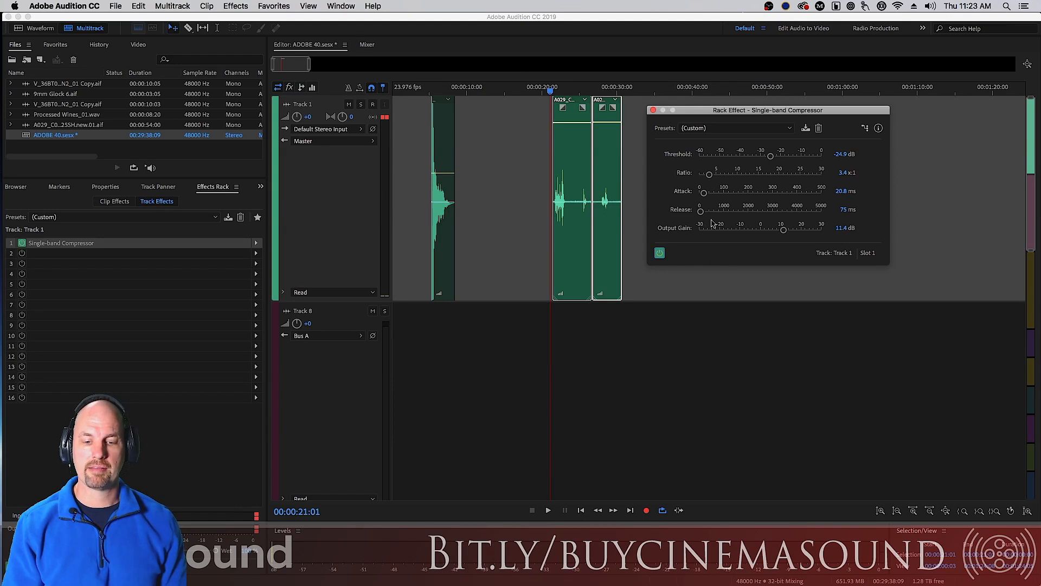
Lower the threshold to -28.6 dB and play back the dialogue to check
{"action": "left_click_drag", "start_coordinate": [771, 155], "coordinate": [762, 155]}
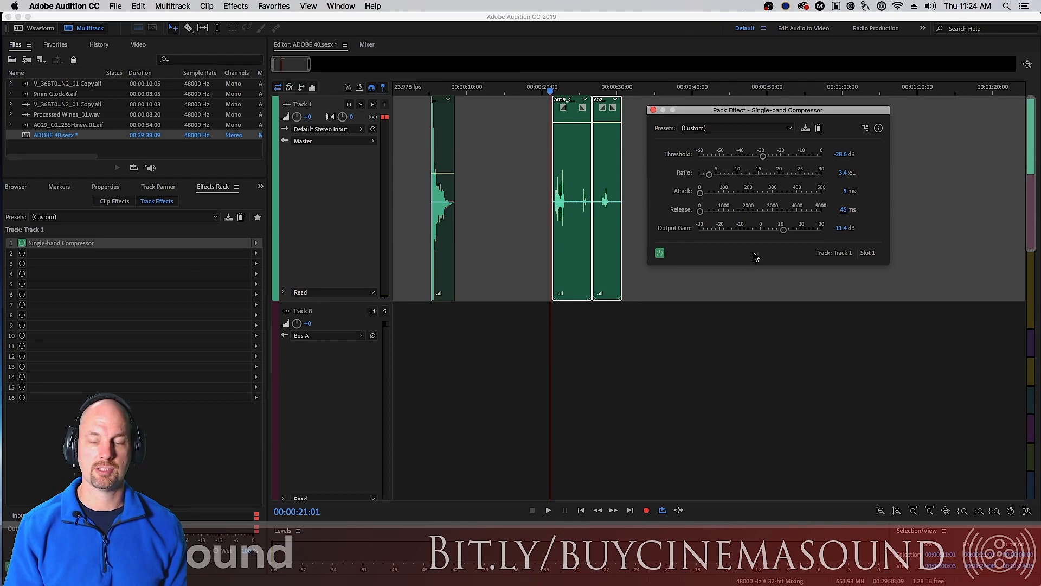
{"action": "left_click", "coordinate": [548, 509]}
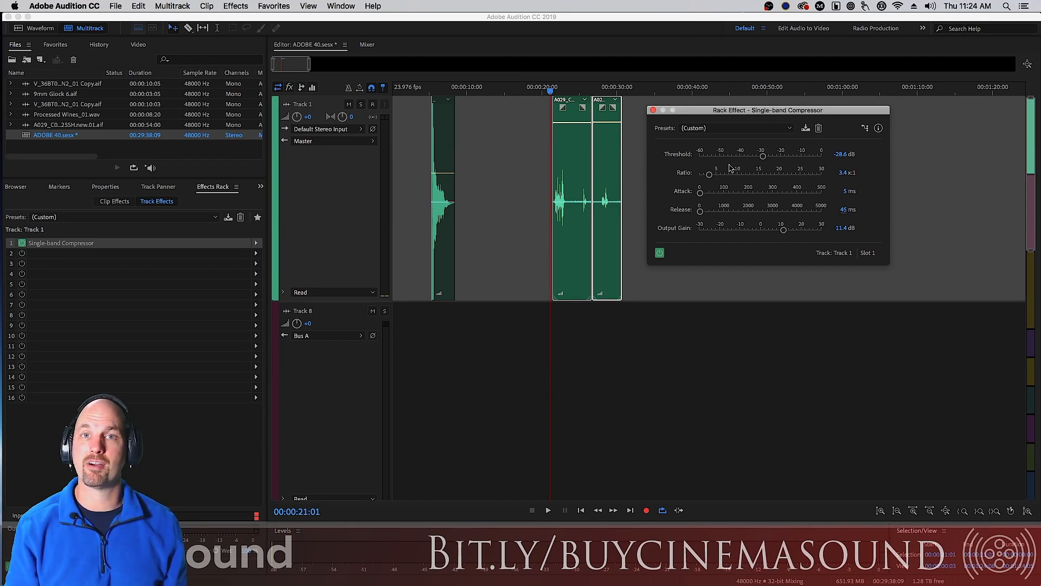
{"action": "mouse_move", "coordinate": [768, 271]}
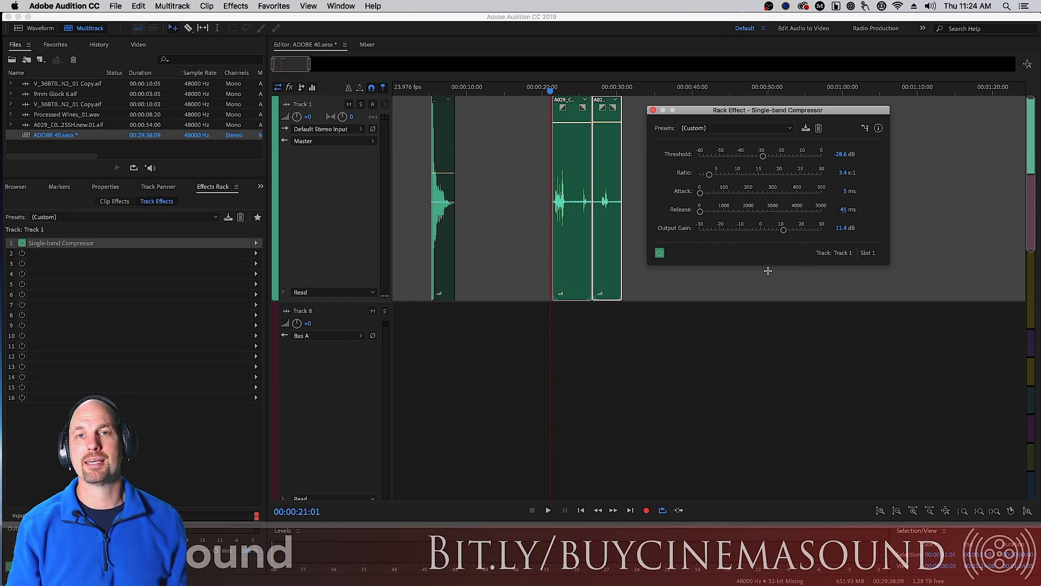